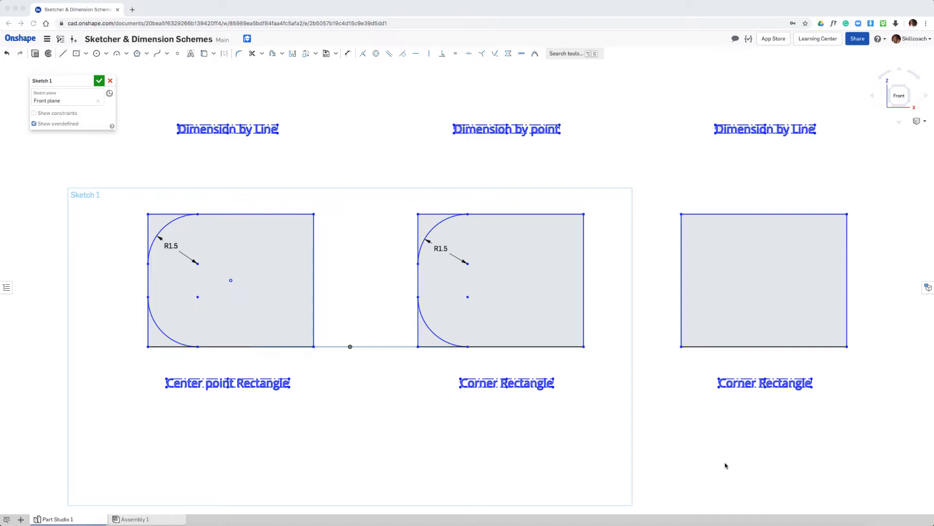
{"action": "mouse_move", "coordinate": [344, 338]}
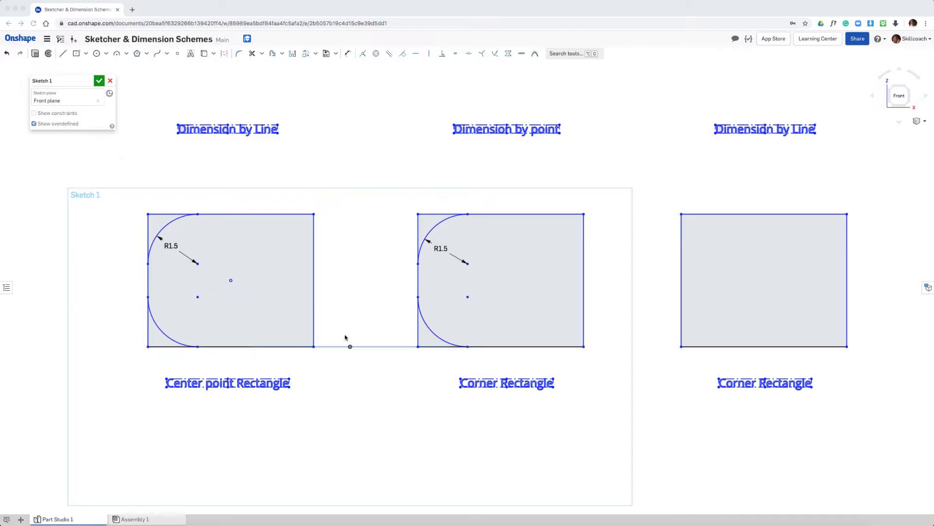
{"action": "mouse_move", "coordinate": [201, 384]}
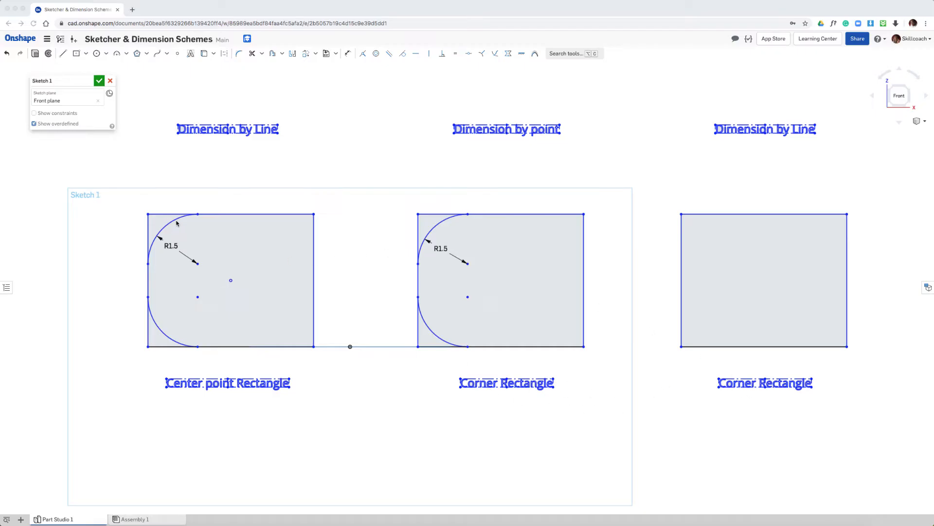
{"action": "mouse_move", "coordinate": [117, 61]}
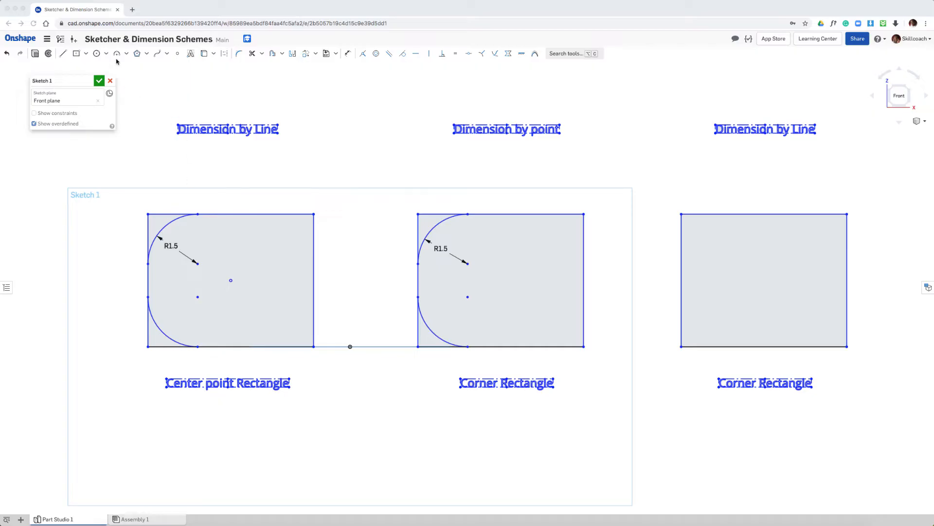
{"action": "mouse_move", "coordinate": [165, 232]}
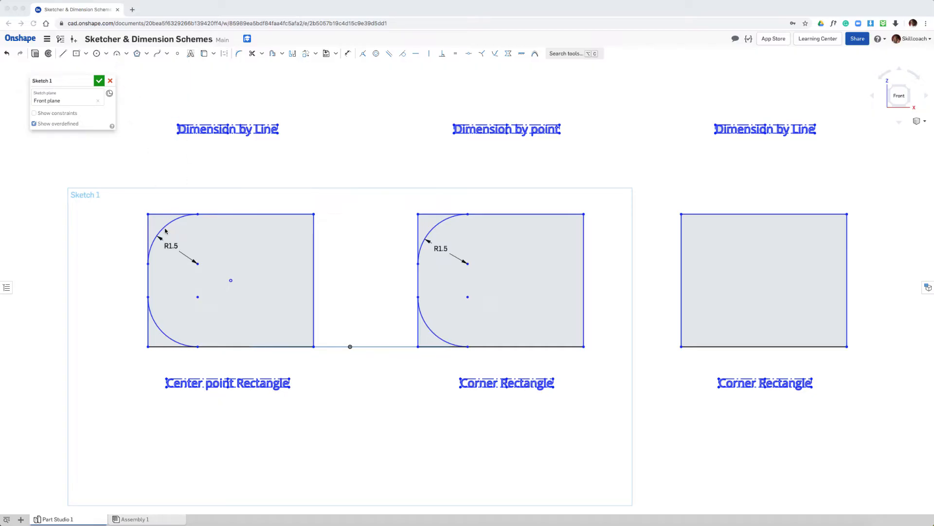
{"action": "mouse_move", "coordinate": [473, 307]}
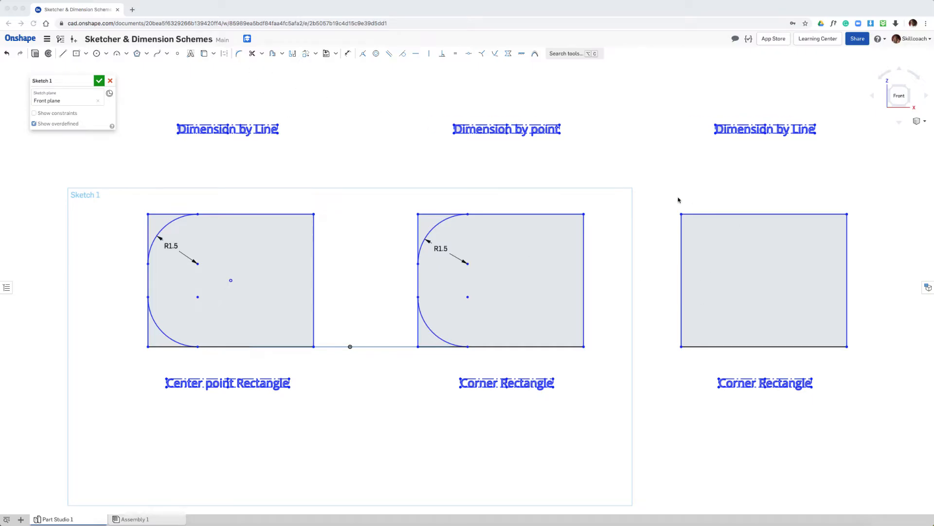
{"action": "mouse_move", "coordinate": [690, 261]}
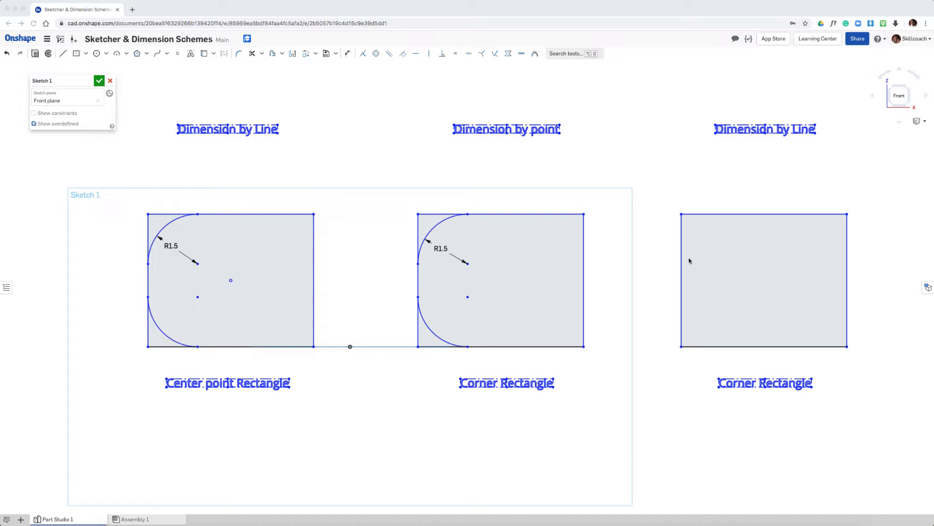
{"action": "mouse_move", "coordinate": [706, 200]}
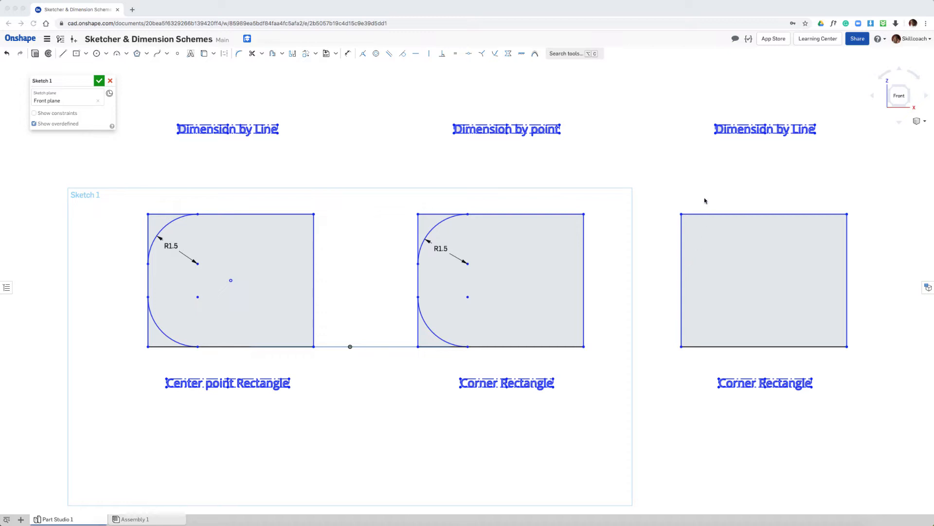
{"action": "mouse_move", "coordinate": [241, 154]}
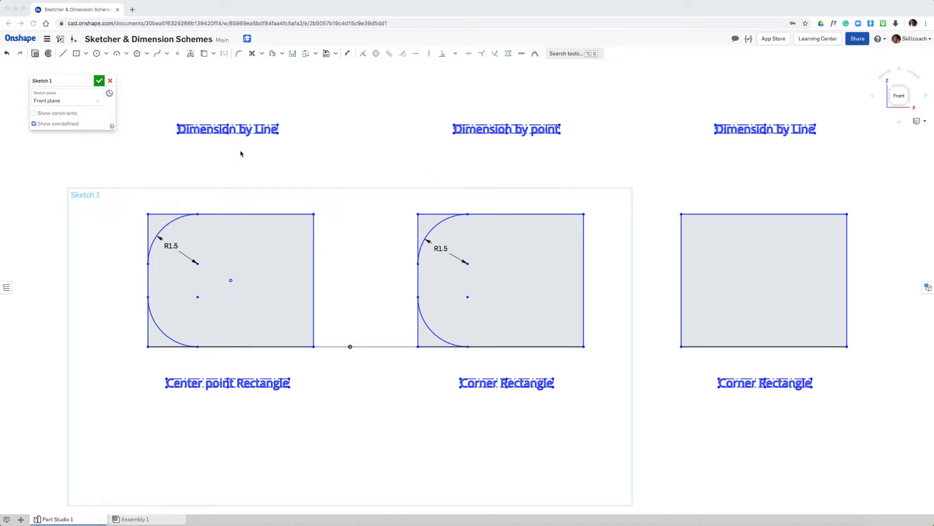
{"action": "mouse_move", "coordinate": [414, 136]}
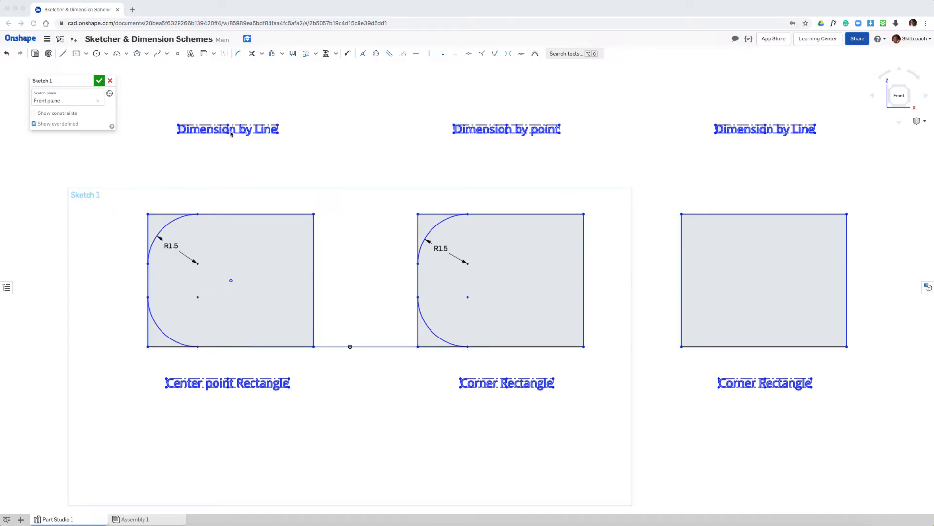
{"action": "mouse_move", "coordinate": [308, 94]}
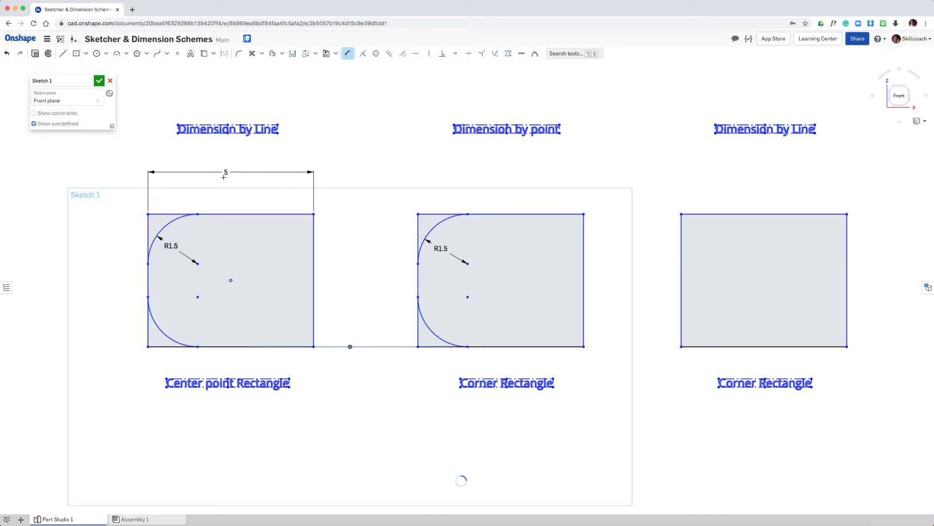
- Dimension the left rectangle 4 tall and the middle and right rectangles 5 wide
{"action": "left_click", "coordinate": [225, 173]}
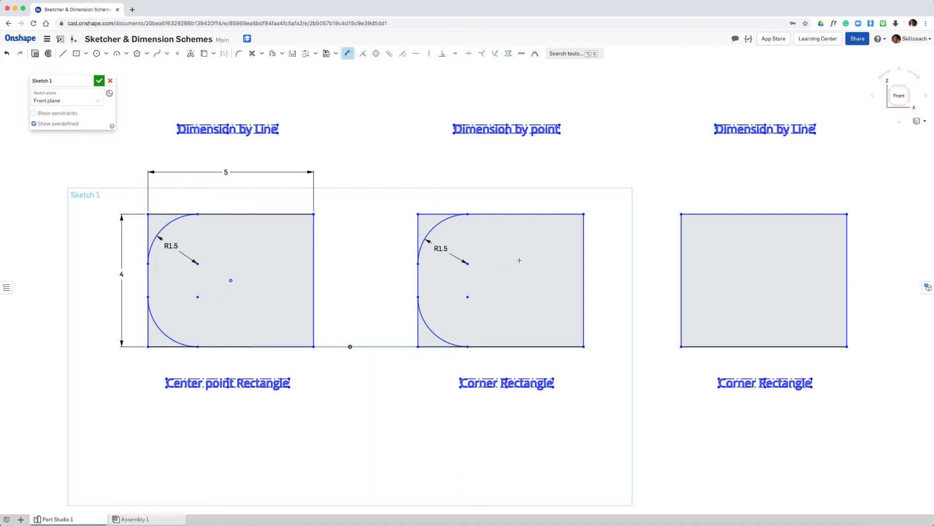
{"action": "mouse_move", "coordinate": [577, 206]}
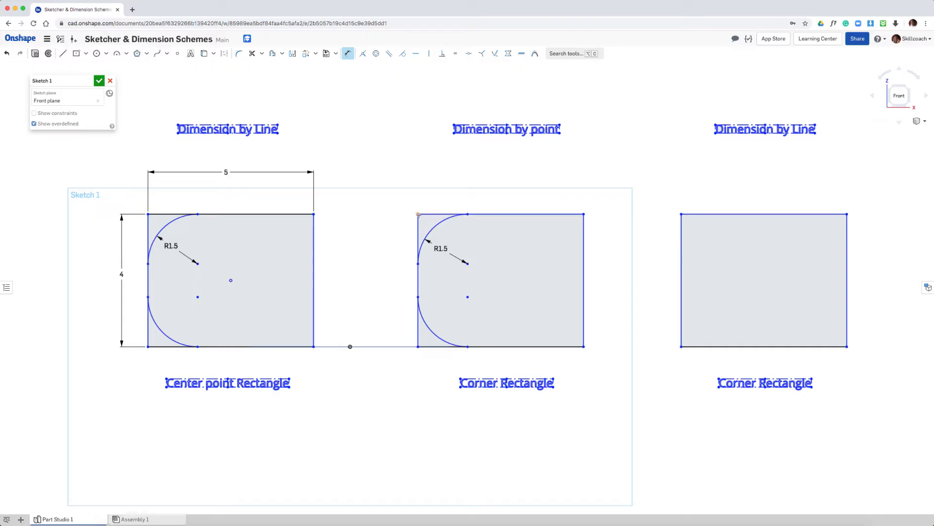
{"action": "left_click", "coordinate": [419, 214]}
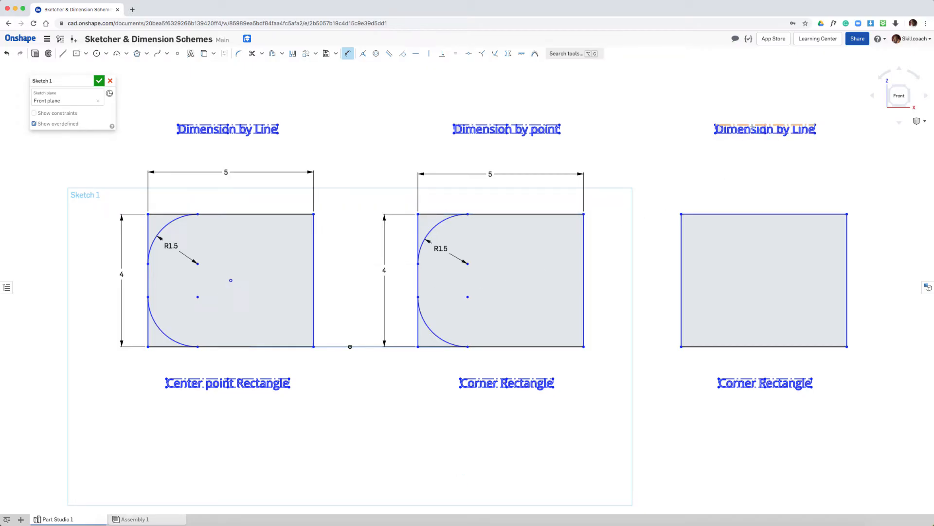
{"action": "left_click", "coordinate": [765, 214]}
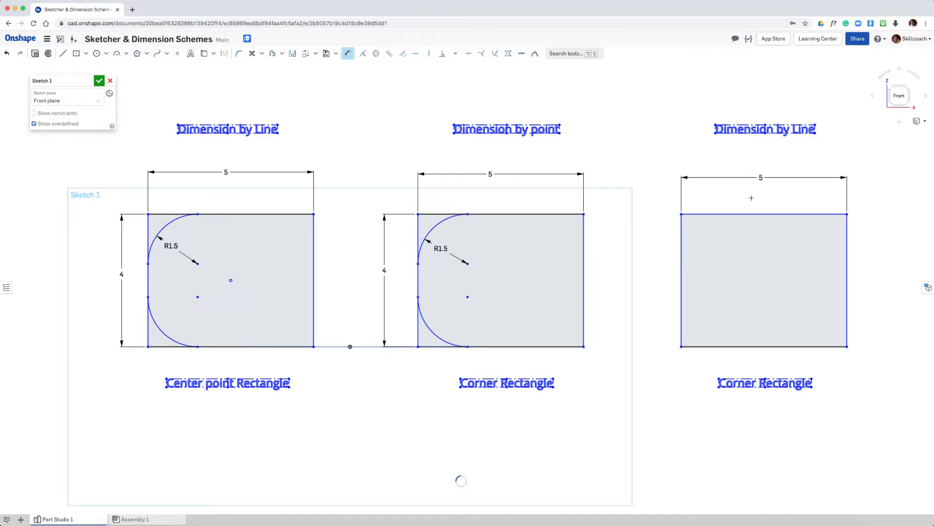
{"action": "mouse_move", "coordinate": [679, 284]}
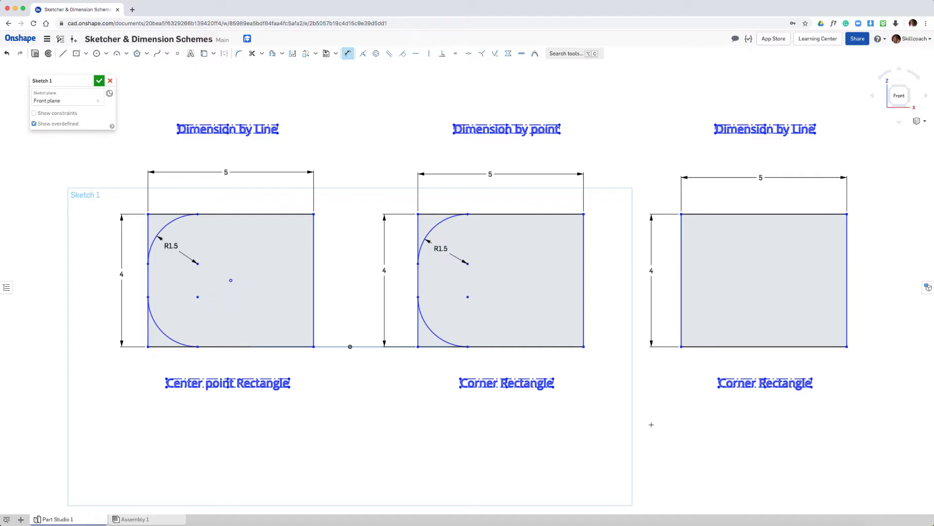
{"action": "mouse_move", "coordinate": [693, 324]}
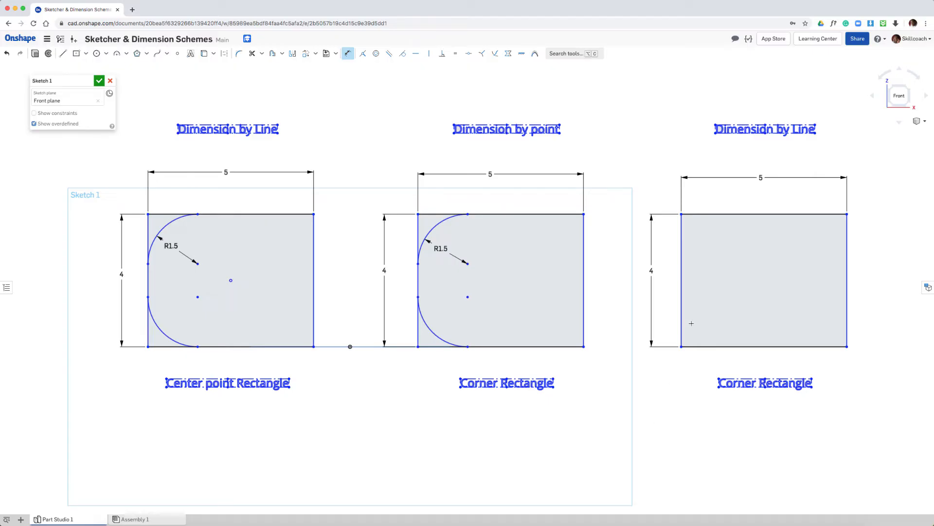
{"action": "mouse_move", "coordinate": [359, 136]}
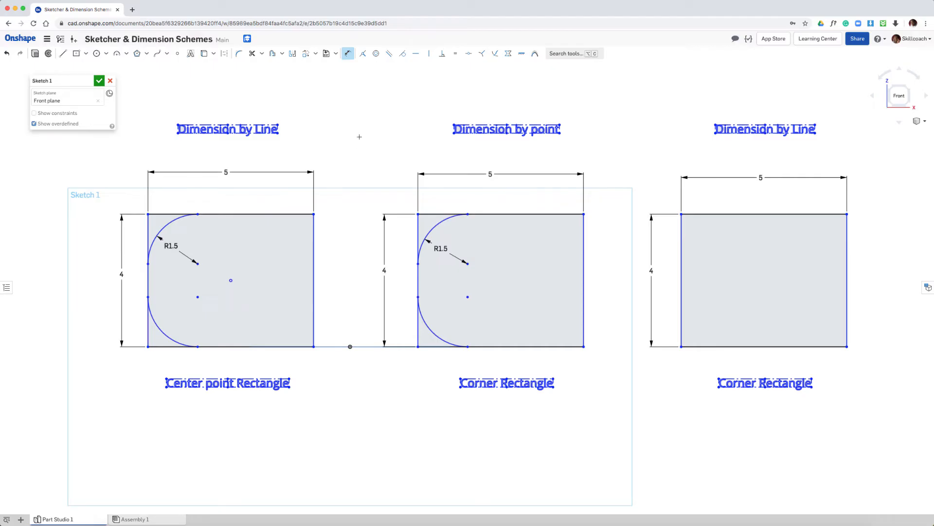
{"action": "mouse_move", "coordinate": [754, 286]}
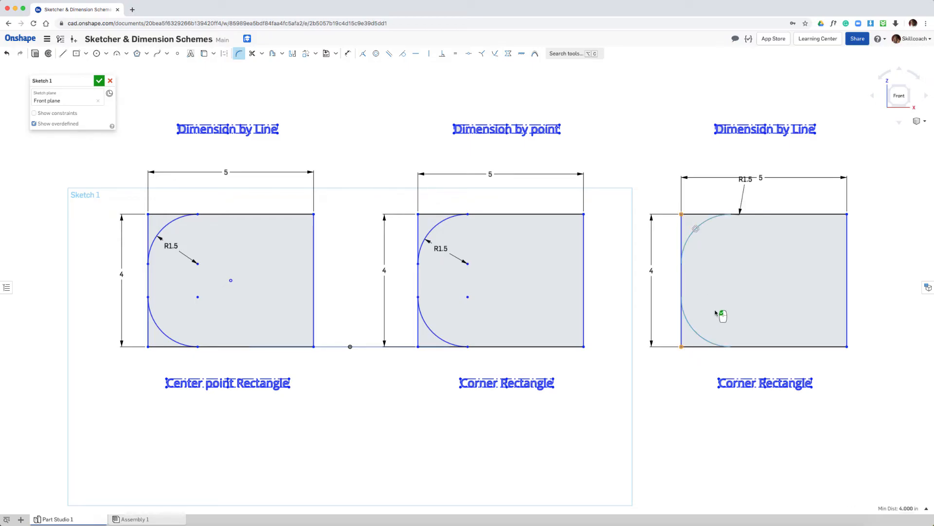
{"action": "mouse_move", "coordinate": [718, 306]}
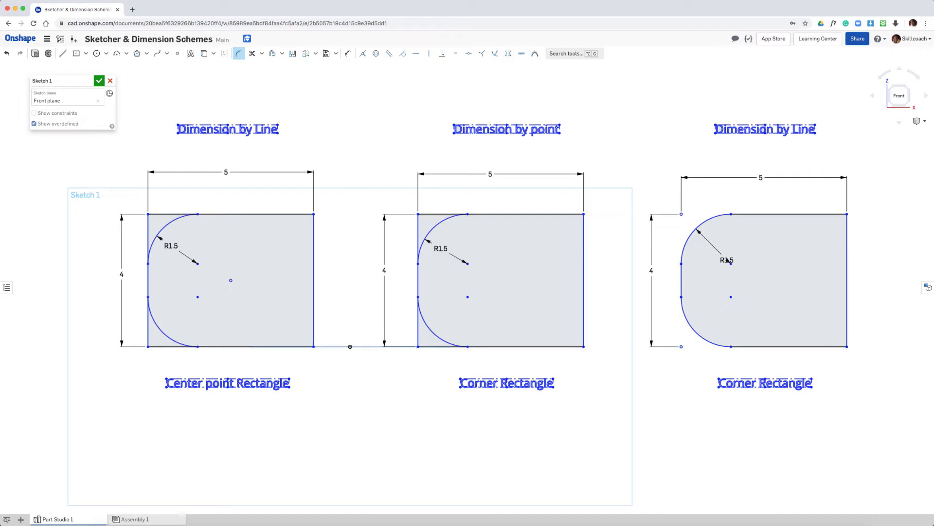
{"action": "mouse_move", "coordinate": [748, 233]}
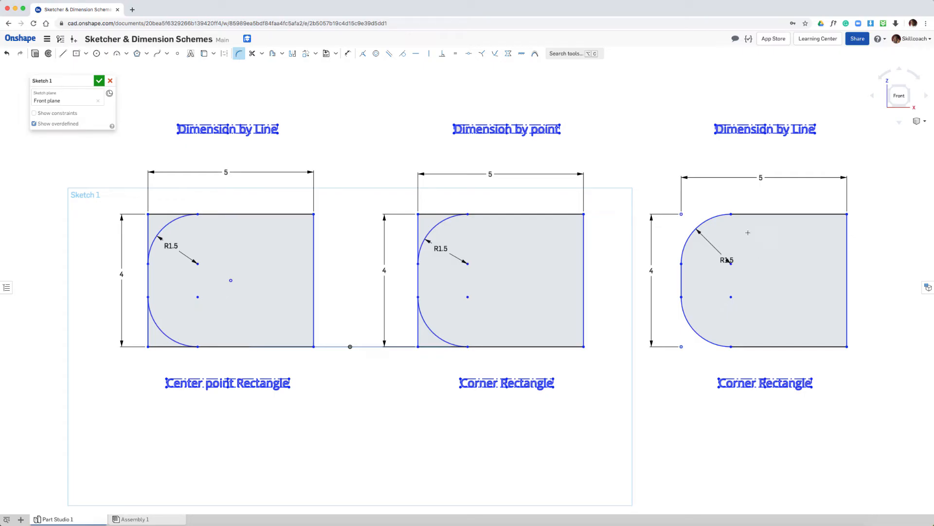
- Fillet the right rectangle's bottom-left corner with radius 1.5, keeping its 5 and 4 dimensions
{"action": "left_click", "coordinate": [761, 178]}
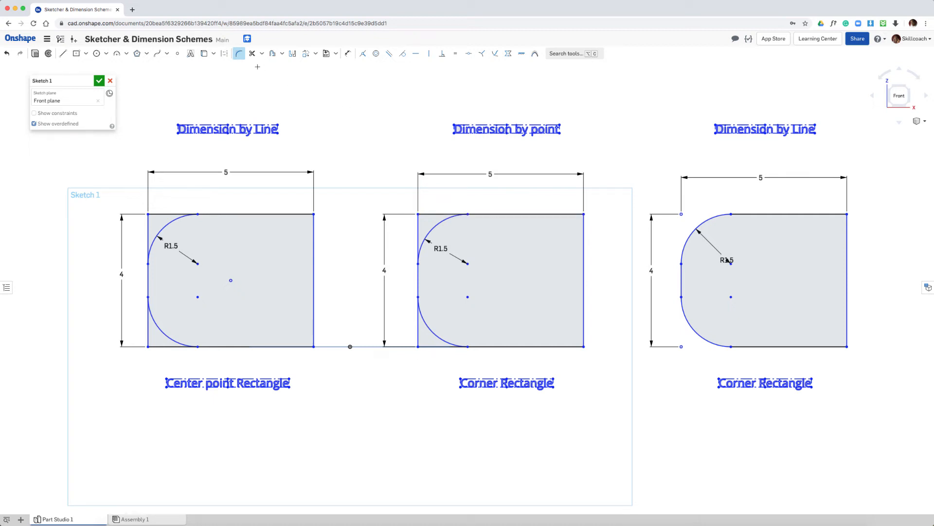
- Fillet the middle rectangle's bottom-left corner to R1.5 so both left corners are rounded
{"action": "left_click", "coordinate": [251, 53]}
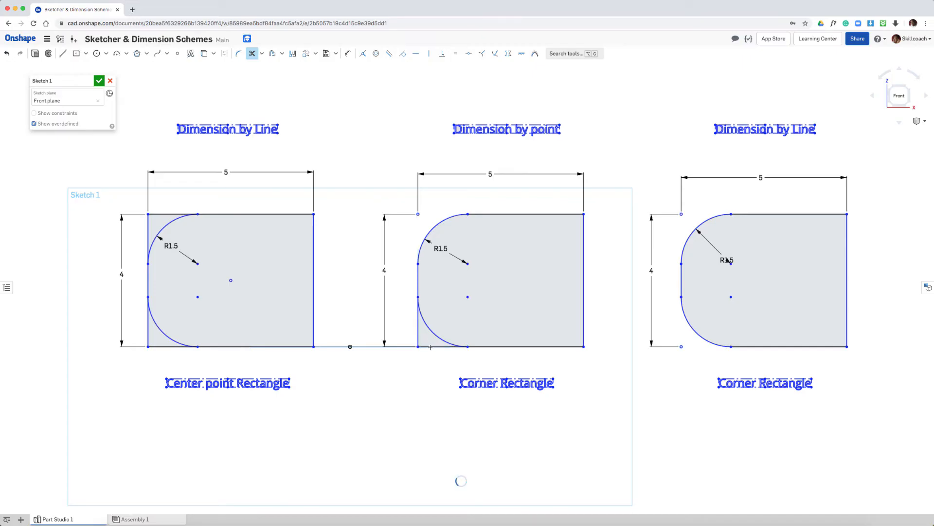
{"action": "mouse_move", "coordinate": [403, 392]}
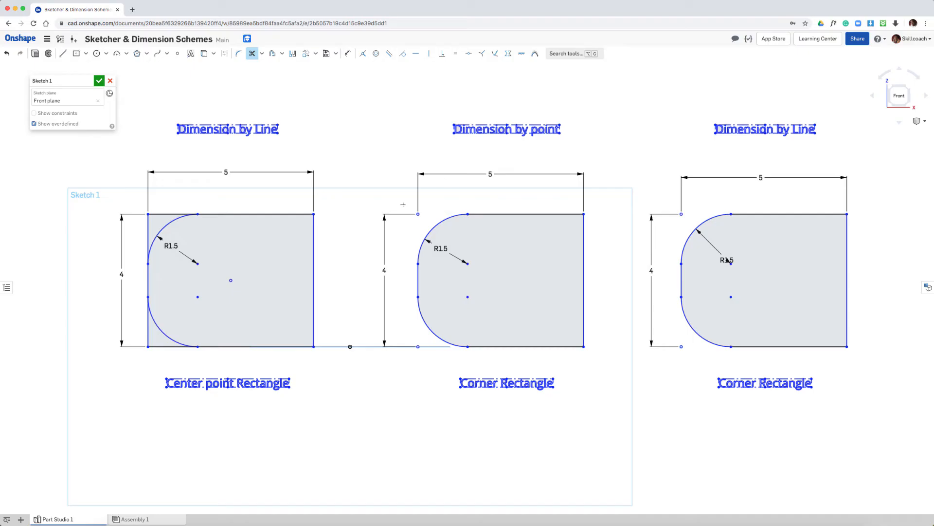
{"action": "mouse_move", "coordinate": [428, 213]}
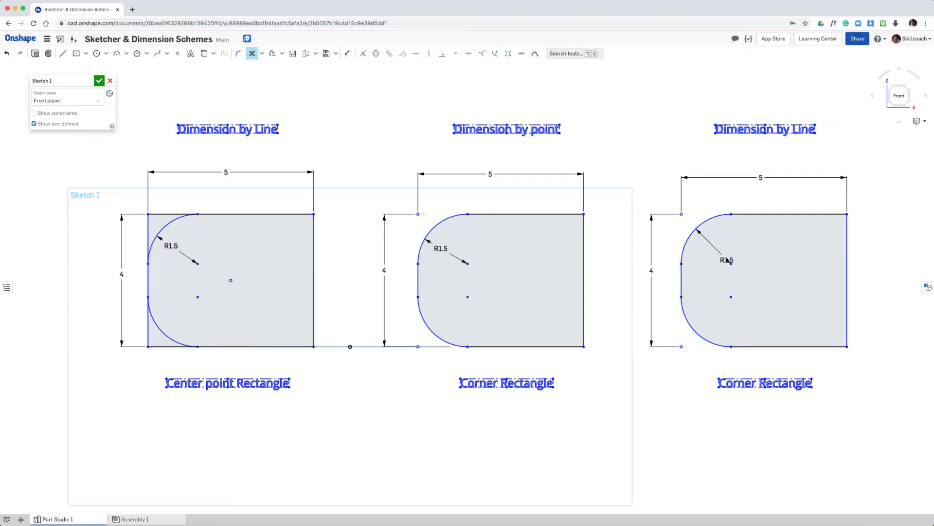
{"action": "mouse_move", "coordinate": [481, 339]}
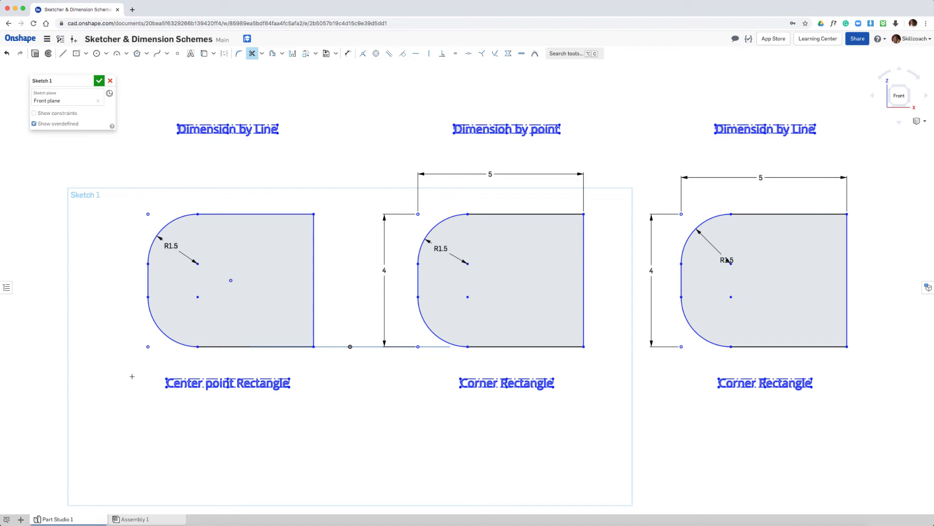
{"action": "mouse_move", "coordinate": [192, 230]}
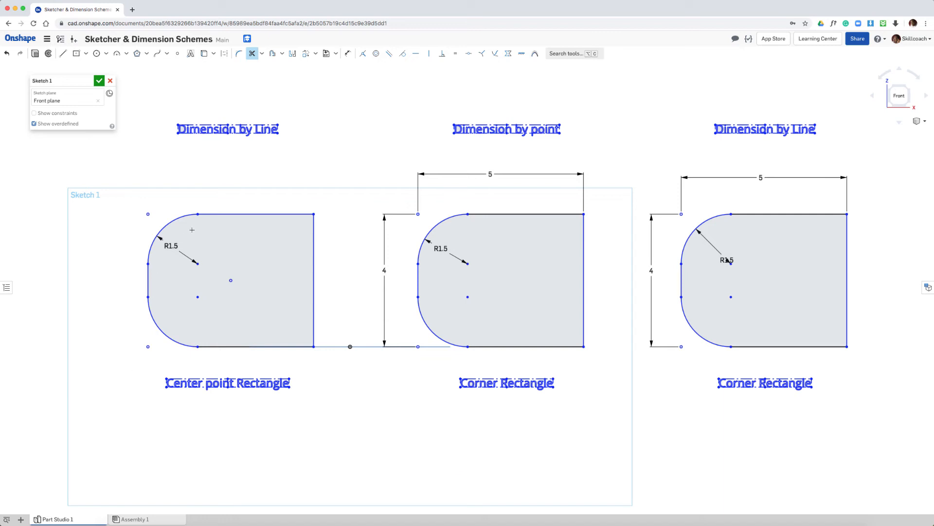
{"action": "mouse_move", "coordinate": [165, 221]}
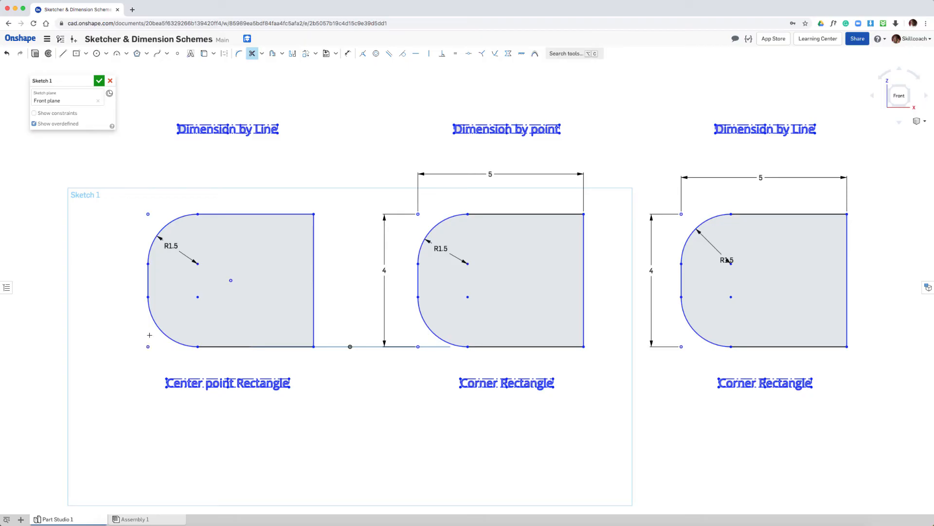
{"action": "mouse_move", "coordinate": [237, 280]}
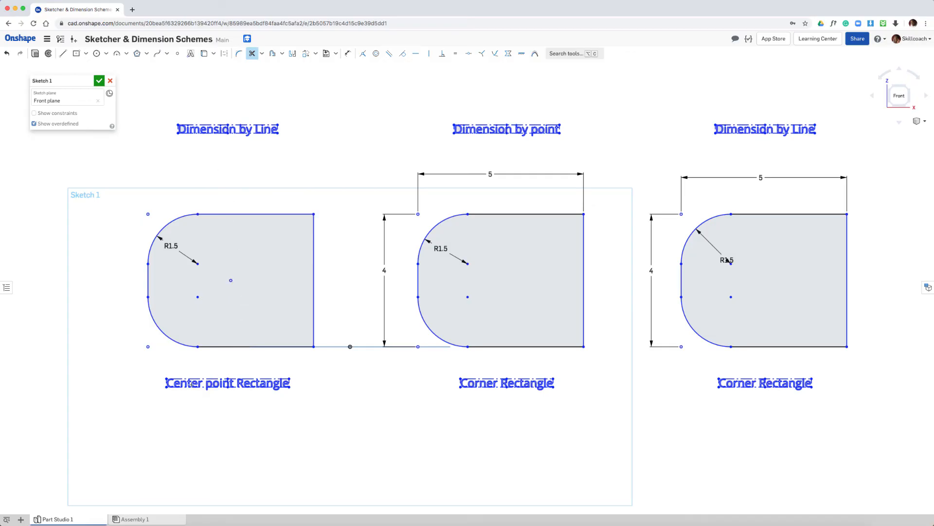
{"action": "mouse_move", "coordinate": [197, 216]}
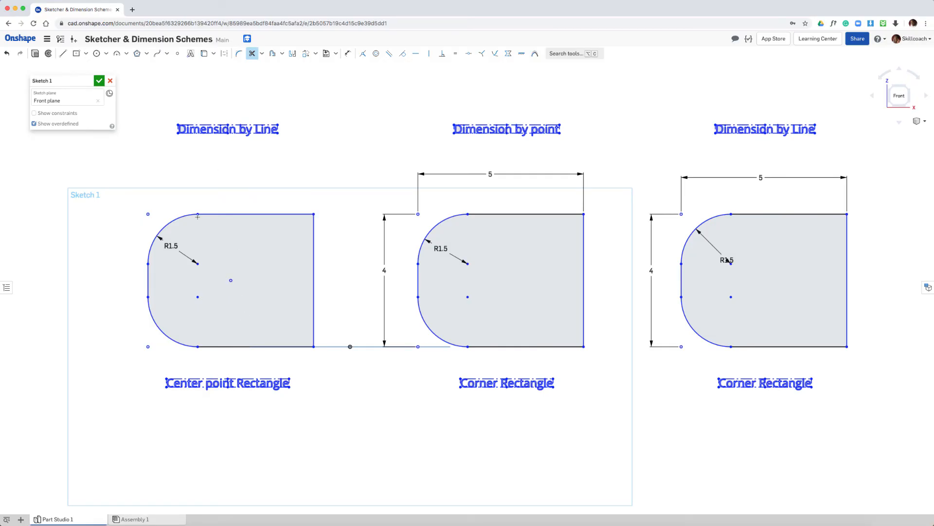
- Fillet the left rectangle's bottom-left corner to R1.5, which removes its 5 and 4 dimensions
{"action": "left_click", "coordinate": [33, 113]}
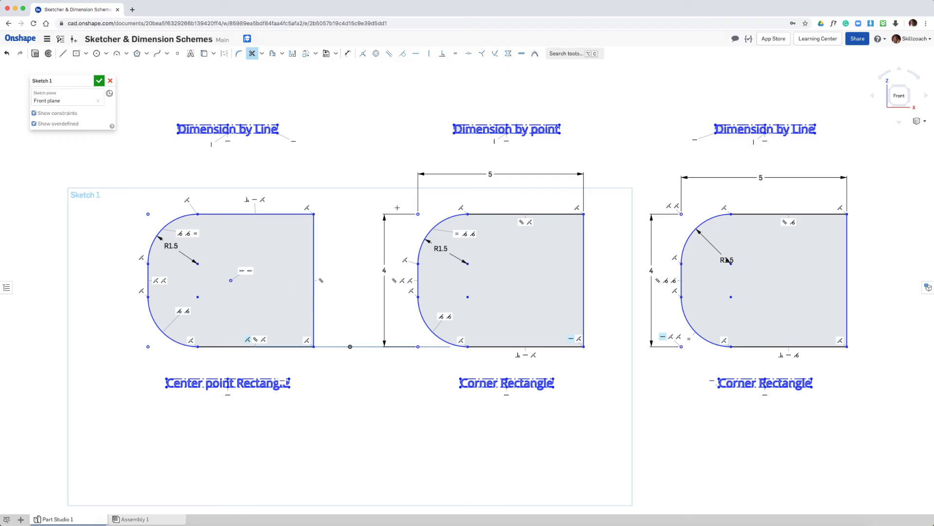
{"action": "mouse_move", "coordinate": [440, 204]}
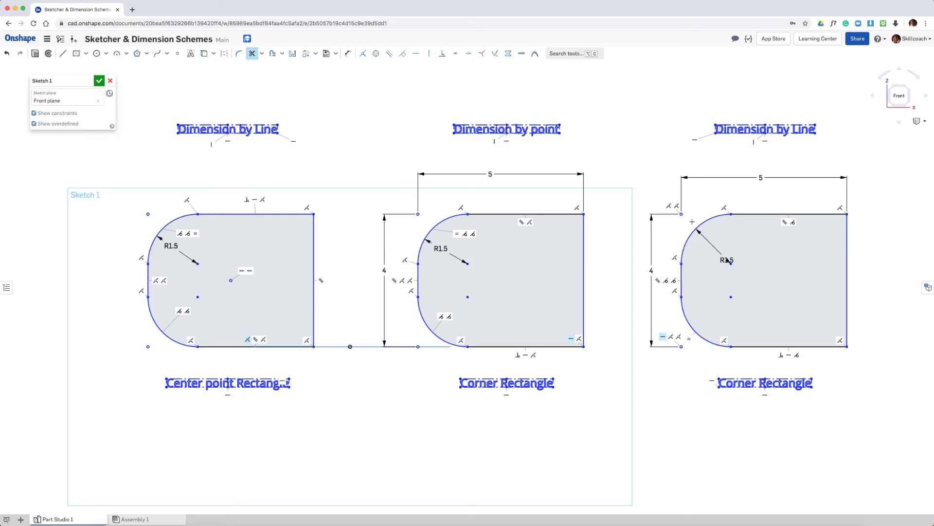
{"action": "mouse_move", "coordinate": [695, 230]}
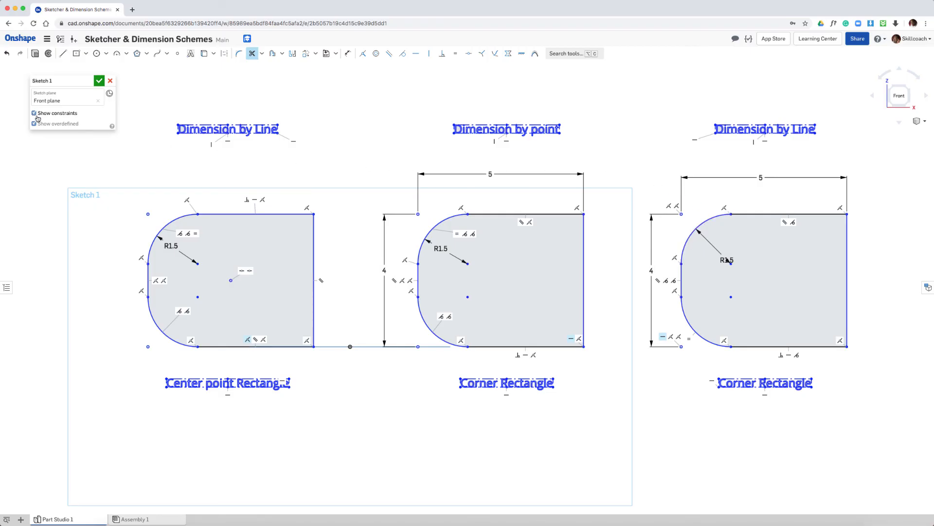
{"action": "left_click", "coordinate": [34, 113]}
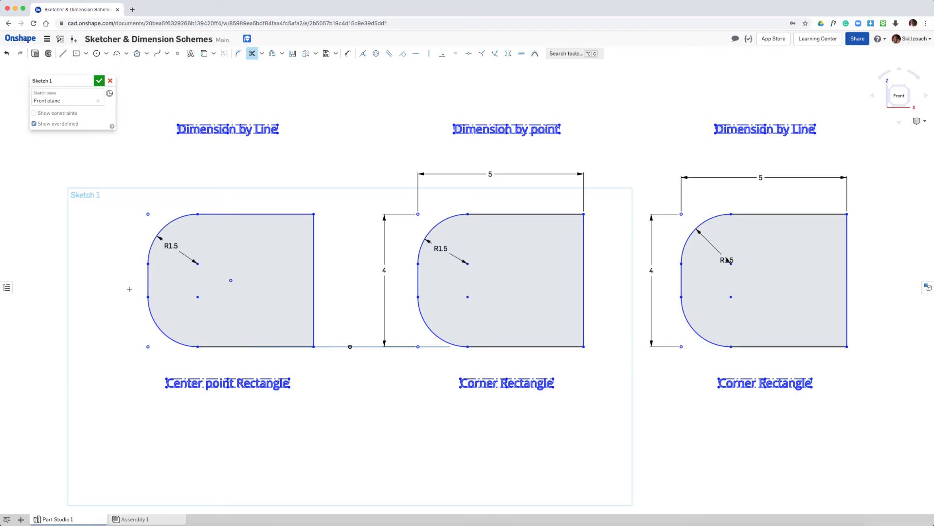
{"action": "mouse_move", "coordinate": [185, 308]}
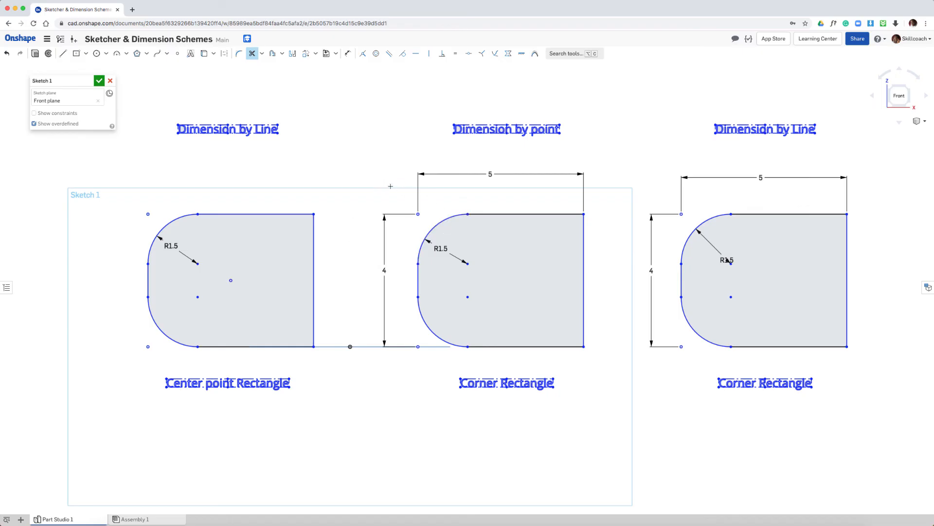
{"action": "mouse_move", "coordinate": [395, 191]}
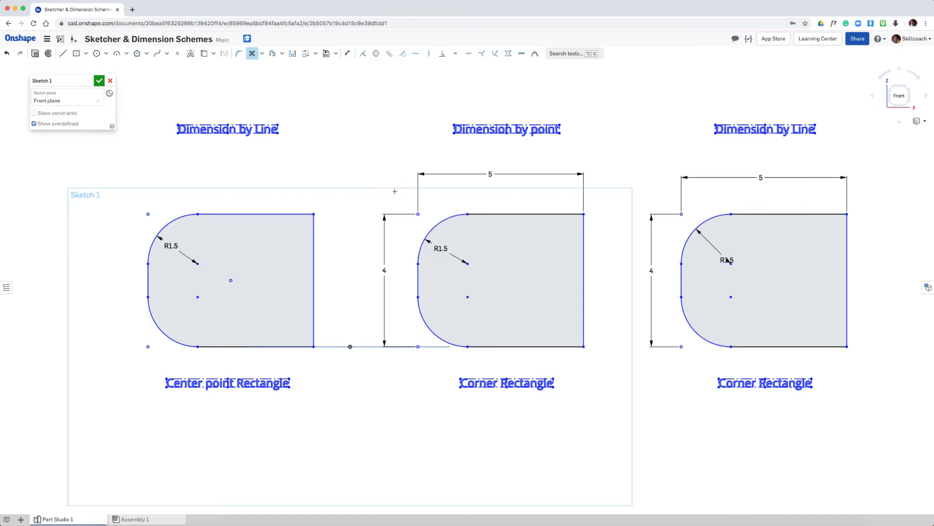